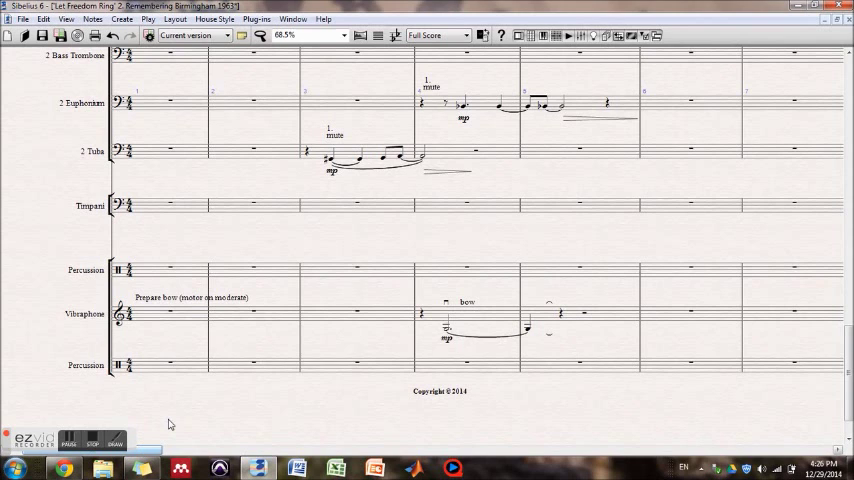
{"action": "mouse_move", "coordinate": [237, 366]}
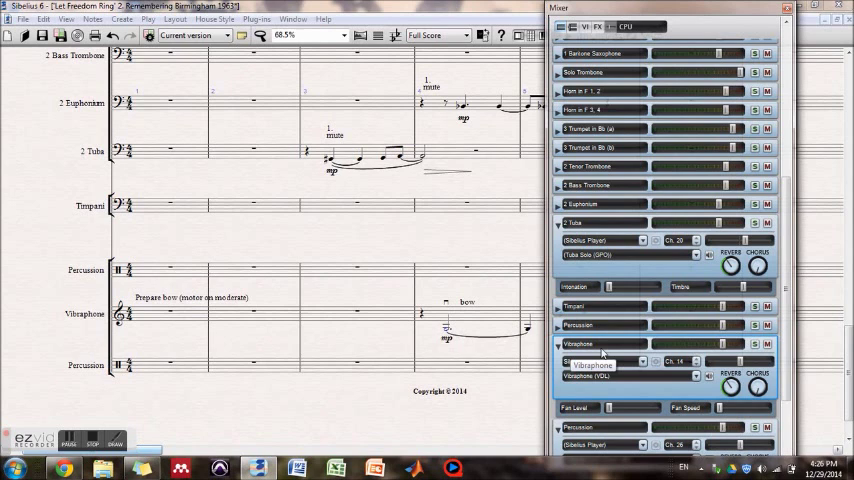
Expand the Vibraphone channel strip in the Mixer to show its Vibraphone (VDL) sound.
{"action": "left_click", "coordinate": [625, 362]}
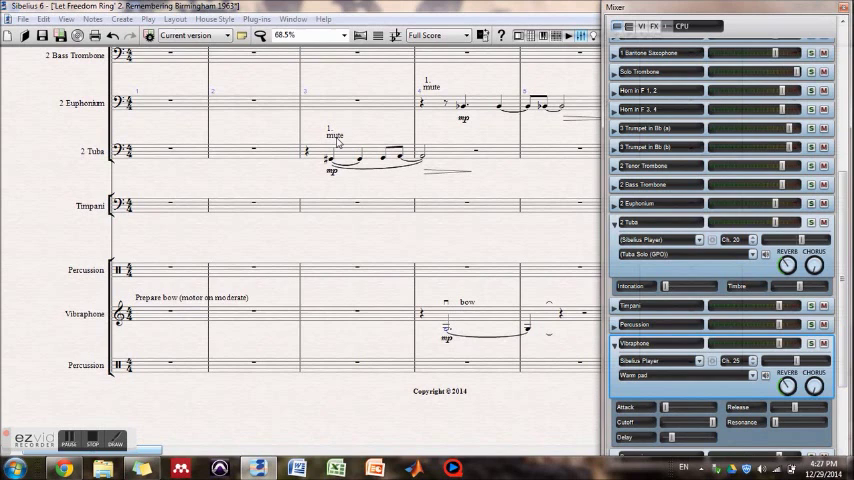
{"action": "mouse_move", "coordinate": [355, 148]}
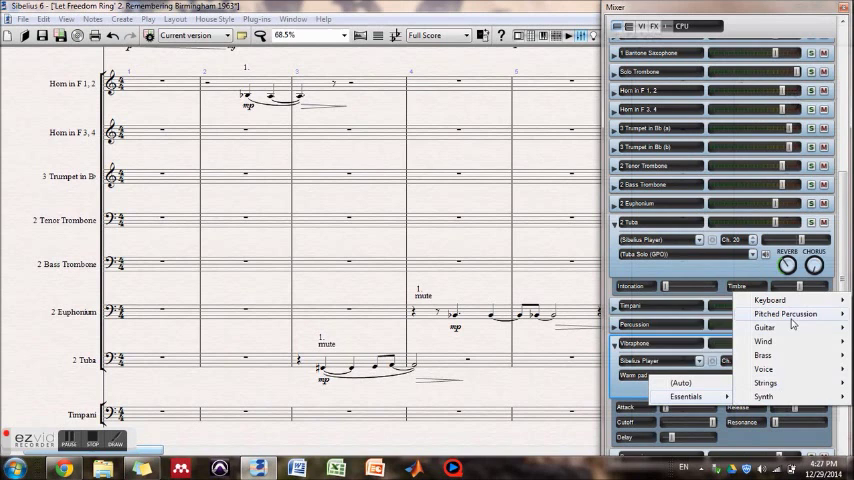
{"action": "mouse_move", "coordinate": [781, 394]}
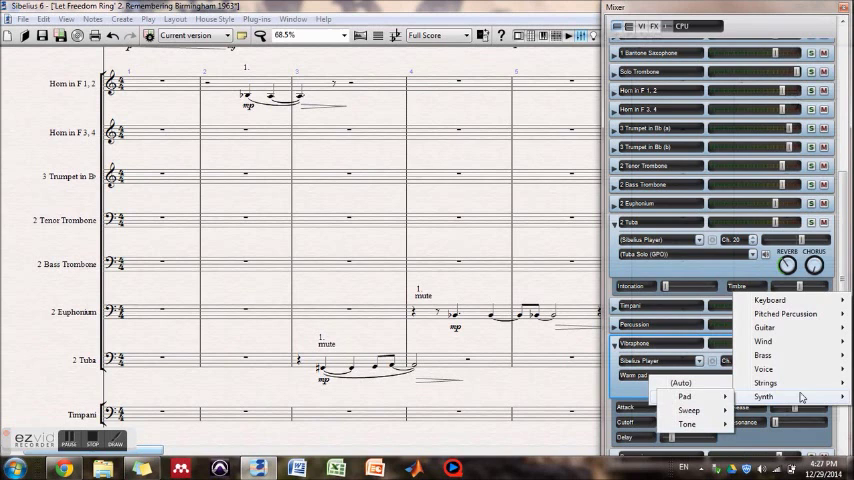
{"action": "mouse_move", "coordinate": [779, 355]}
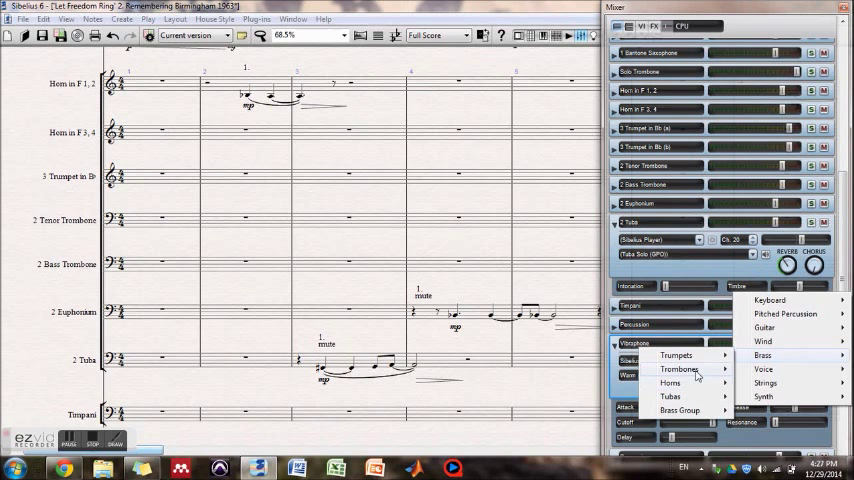